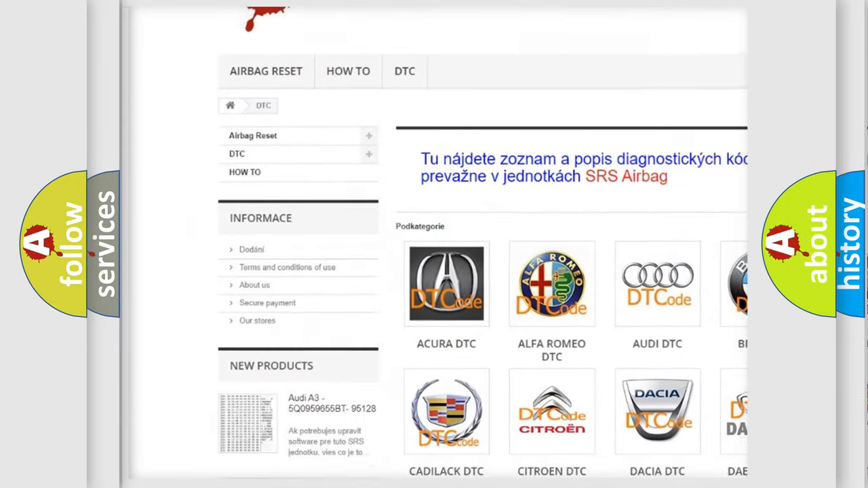
Advance the slideshow until 'the control module has detected an internal malfunction' appears under Definition.
scroll("down", 3)
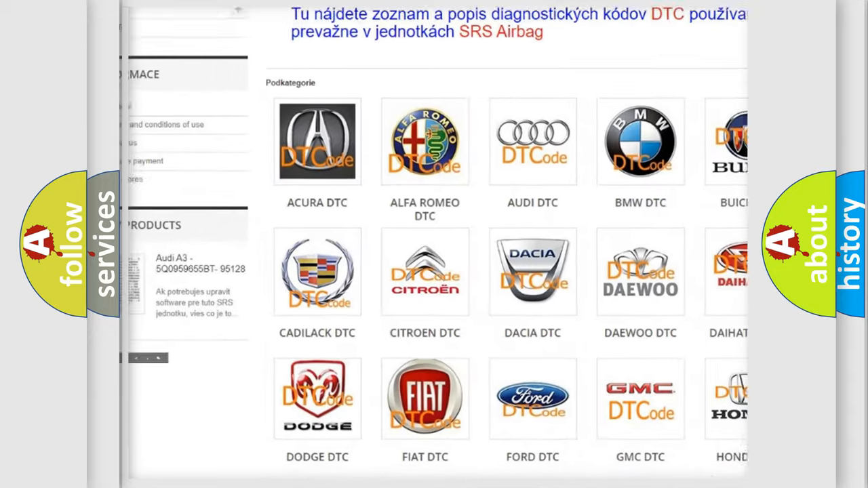
scroll("down", 3)
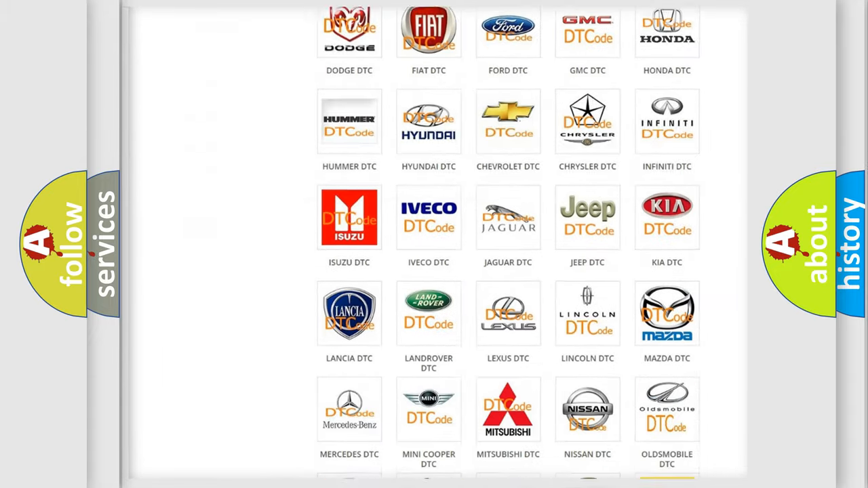
scroll("down", 3)
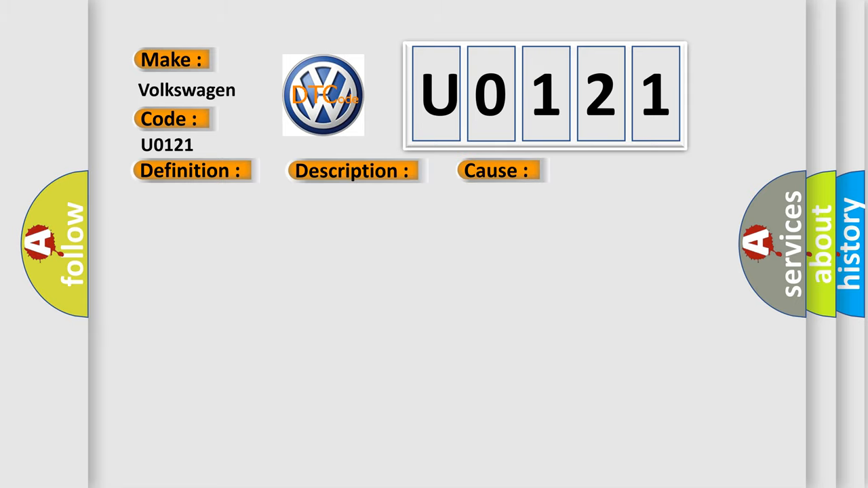
left_click(190, 170)
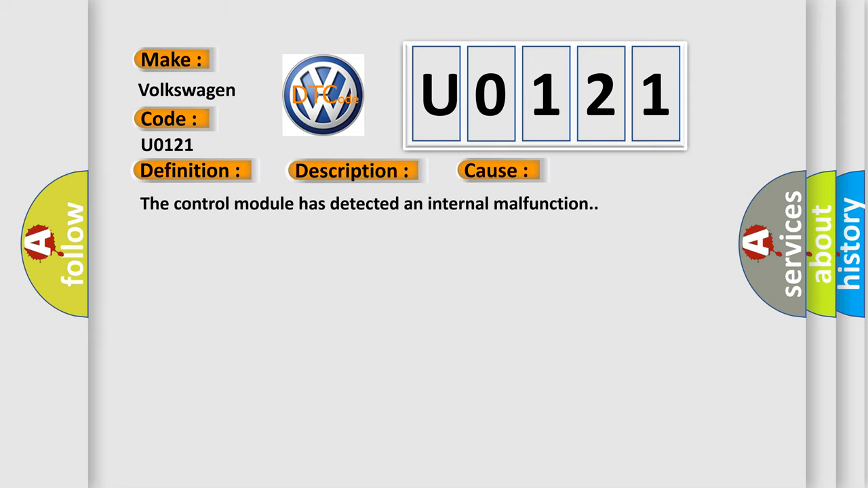